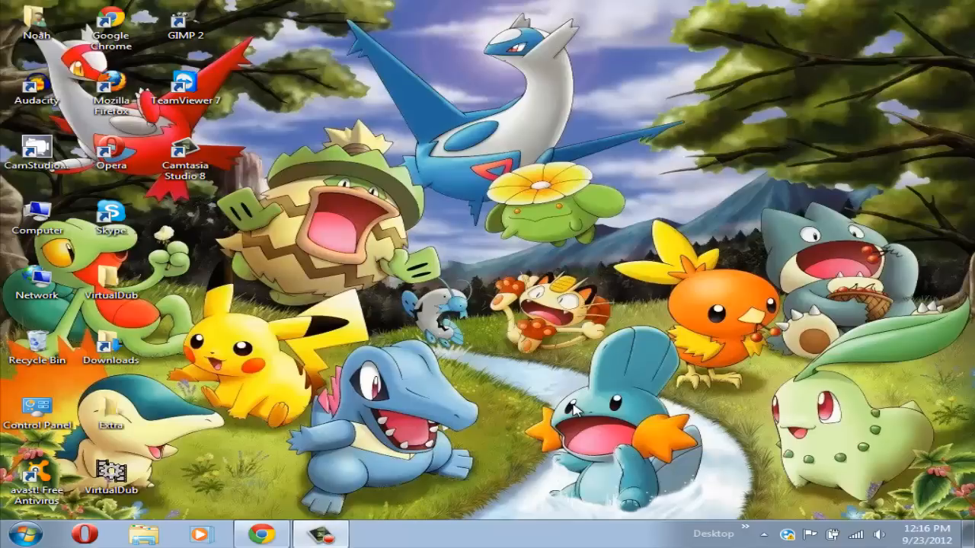
{"action": "mouse_move", "coordinate": [312, 25]}
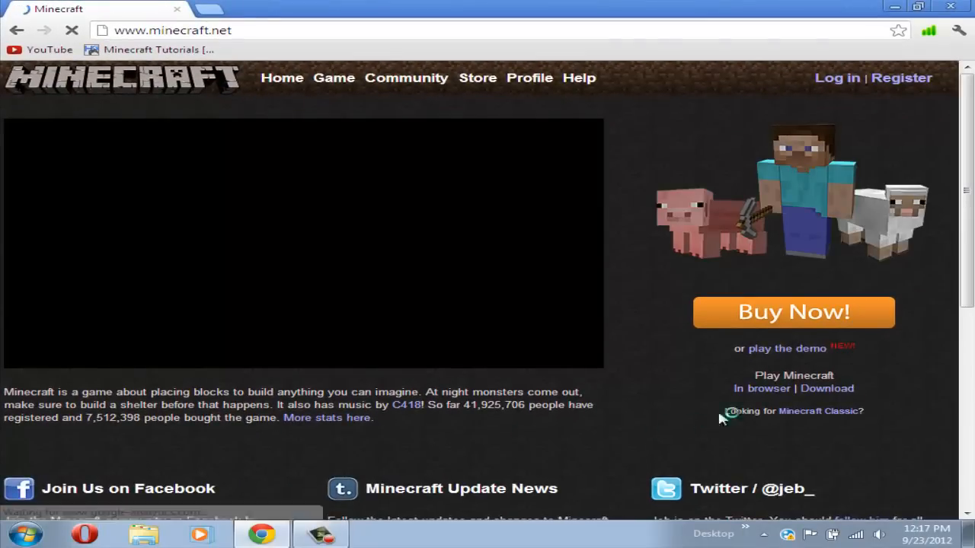
Step: Download Minecraft_Server.exe from the Minecraft download page in Chrome
{"action": "left_click", "coordinate": [828, 388]}
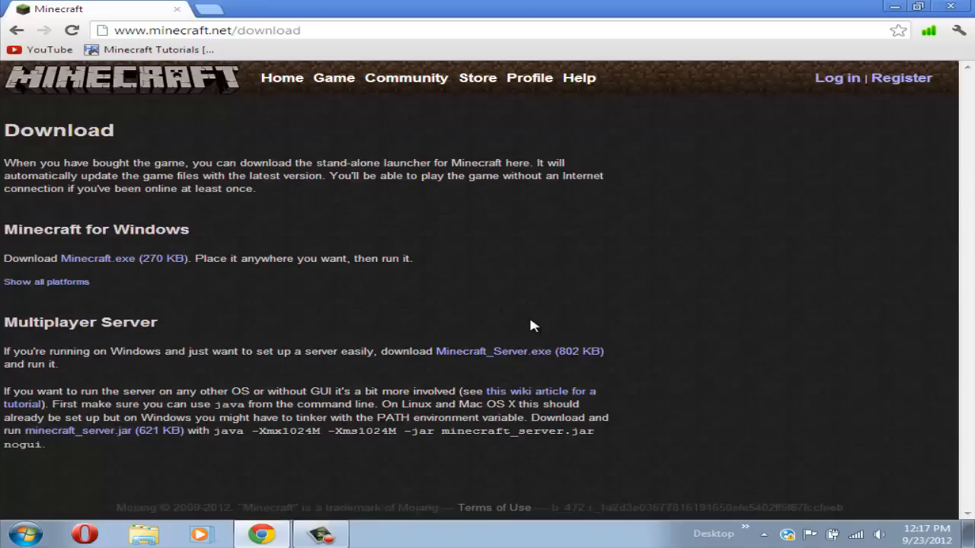
{"action": "mouse_move", "coordinate": [168, 332]}
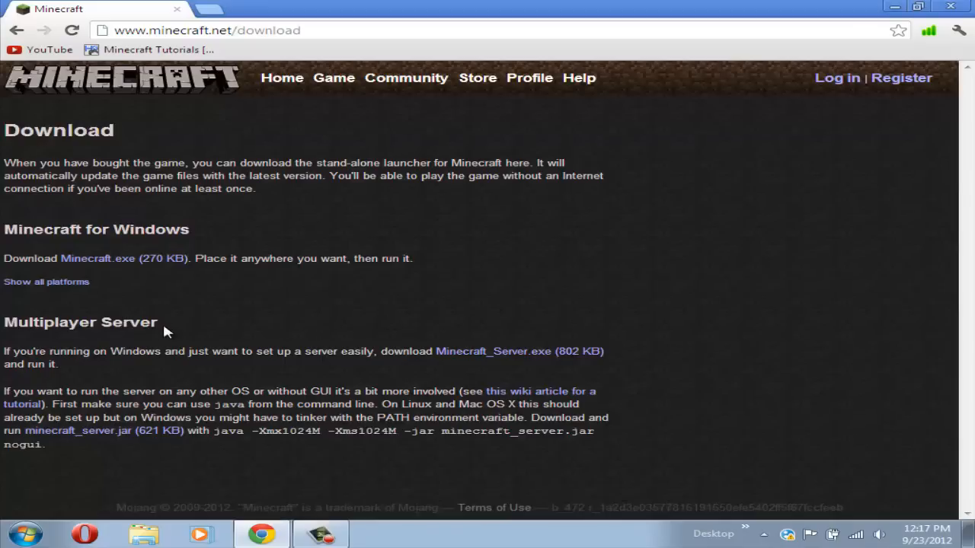
{"action": "mouse_move", "coordinate": [394, 365]}
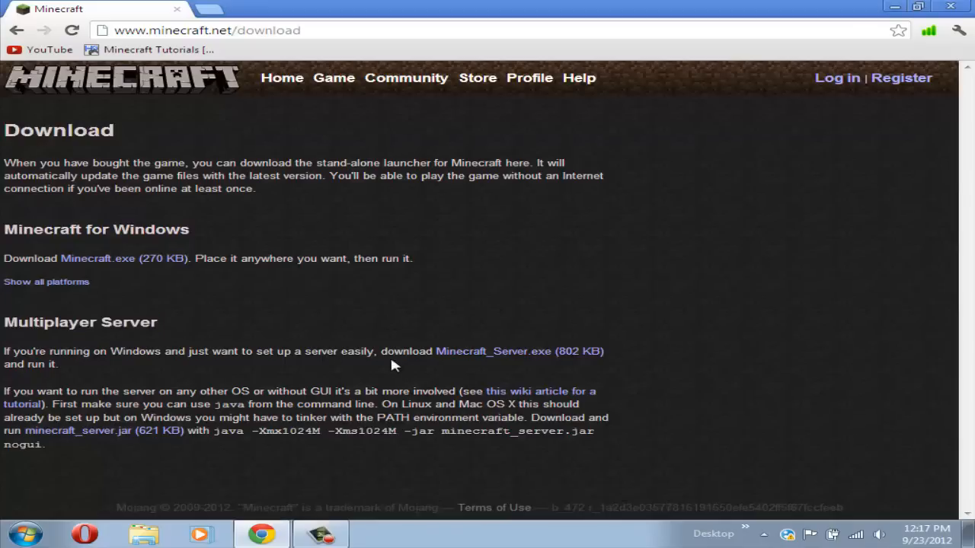
{"action": "mouse_move", "coordinate": [467, 356]}
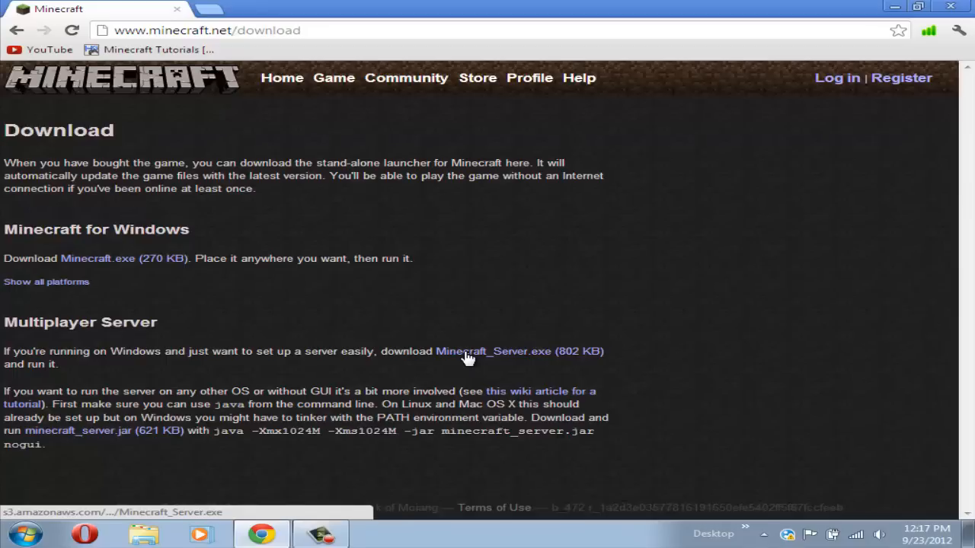
{"action": "left_click", "coordinate": [494, 351]}
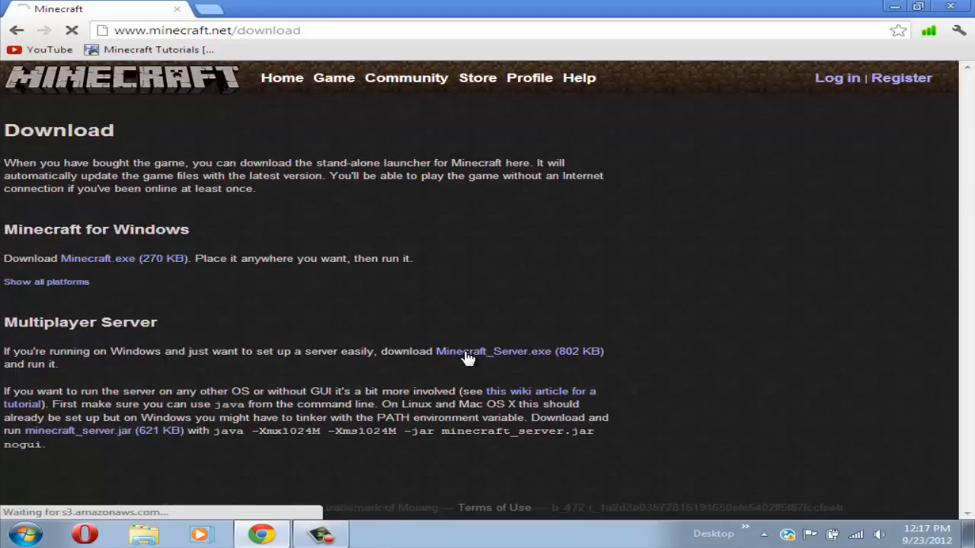
{"action": "left_click", "coordinate": [493, 351]}
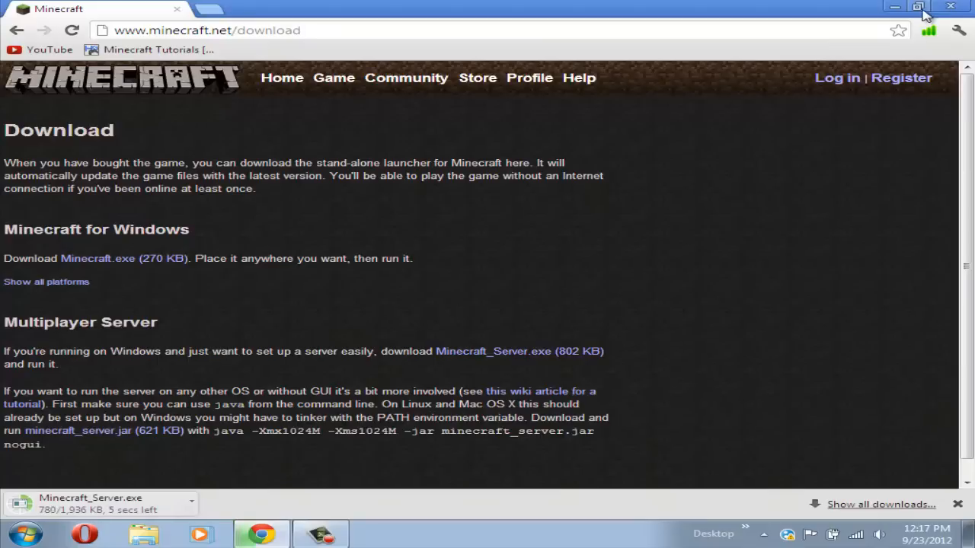
{"action": "left_click", "coordinate": [918, 7]}
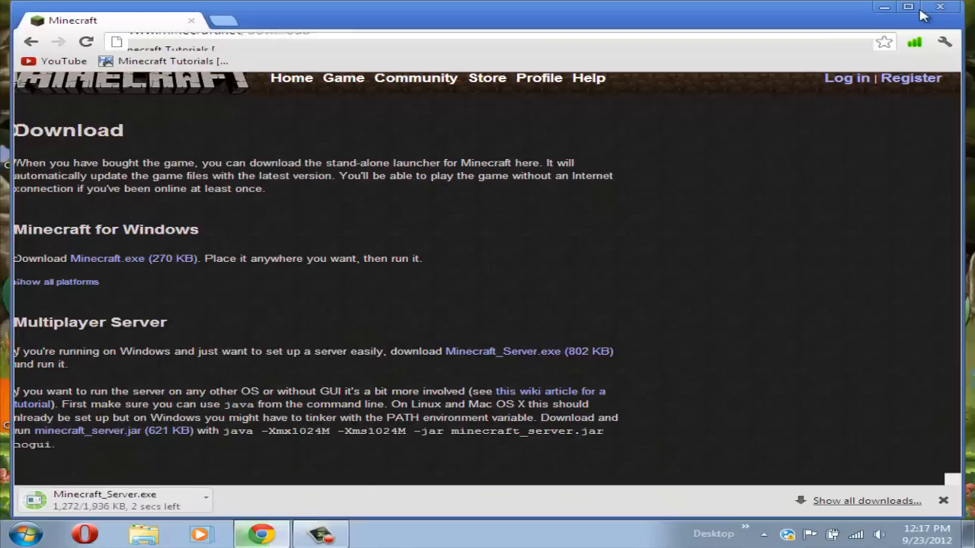
{"action": "left_click", "coordinate": [908, 7]}
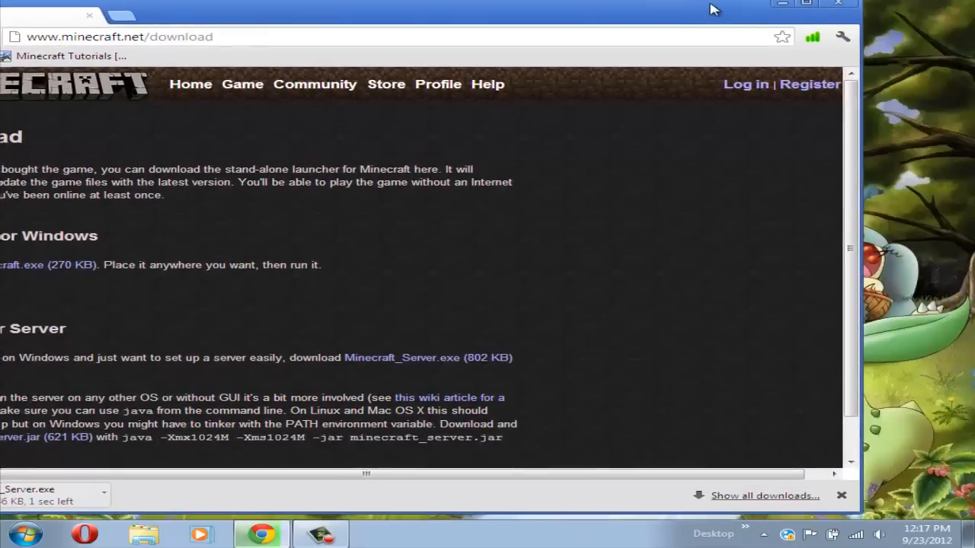
{"action": "left_click", "coordinate": [806, 2]}
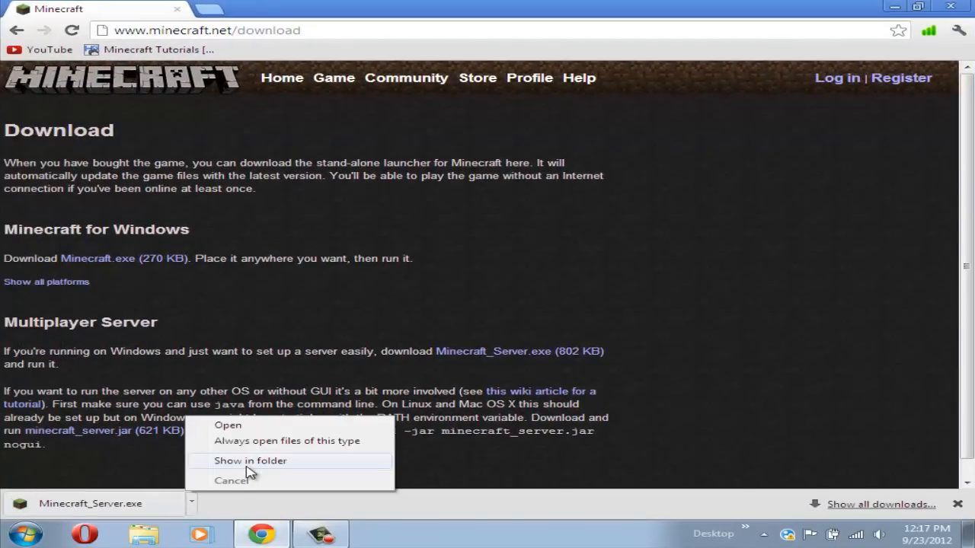
Step: Move Minecraft_Server from the Downloads folder to the desktop and close that window
{"action": "left_click", "coordinate": [251, 461]}
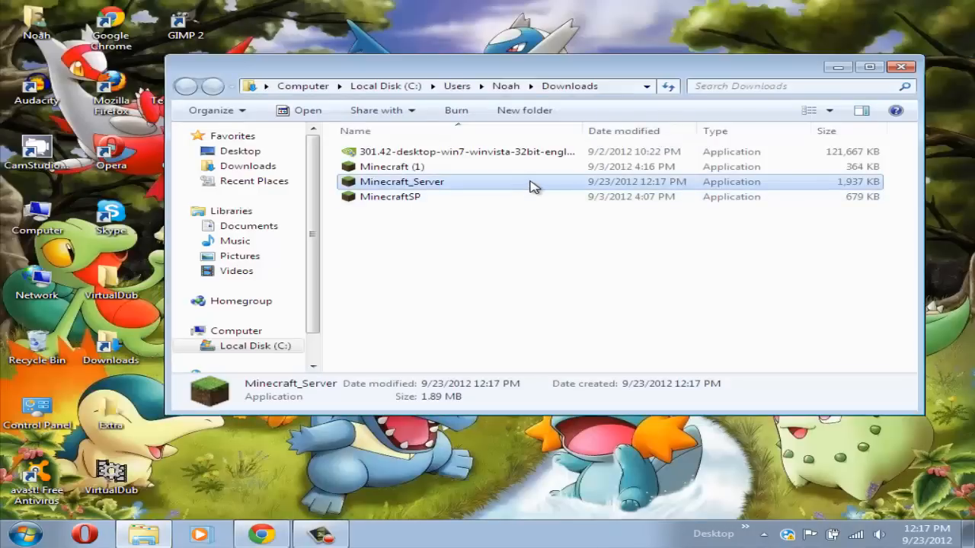
{"action": "left_click_drag", "start_coordinate": [402, 181], "coordinate": [112, 472]}
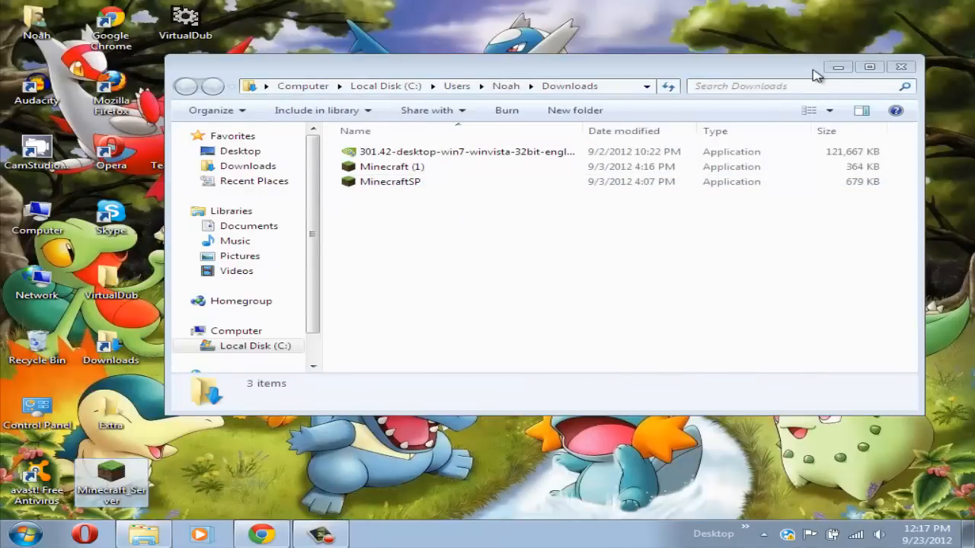
{"action": "left_click", "coordinate": [900, 67]}
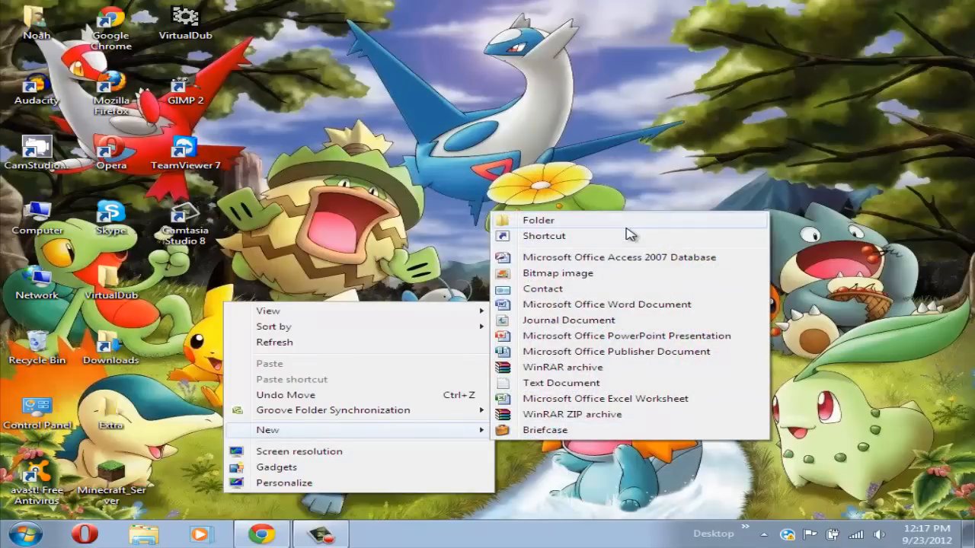
Step: Create a desktop folder named 'Server' and open it
{"action": "left_click", "coordinate": [537, 220]}
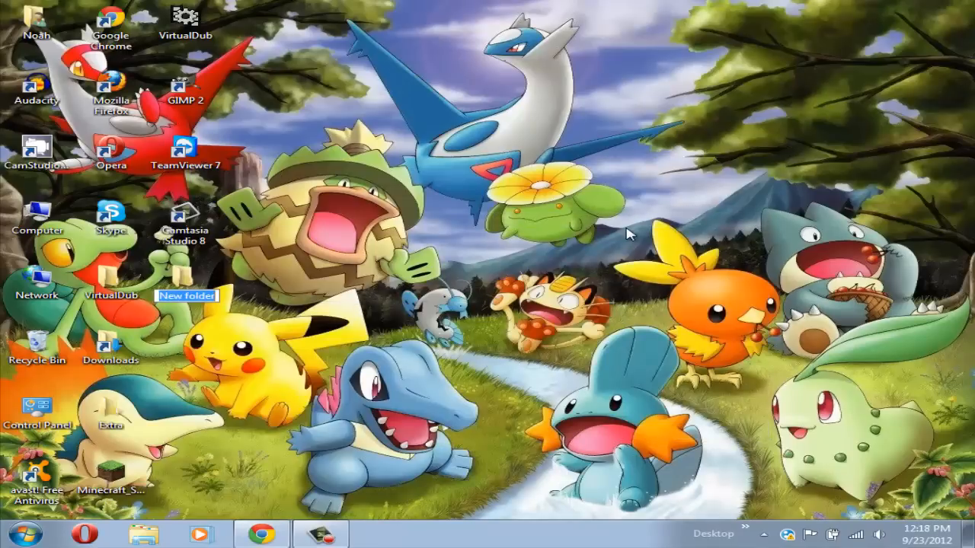
{"action": "type", "text": "Server"}
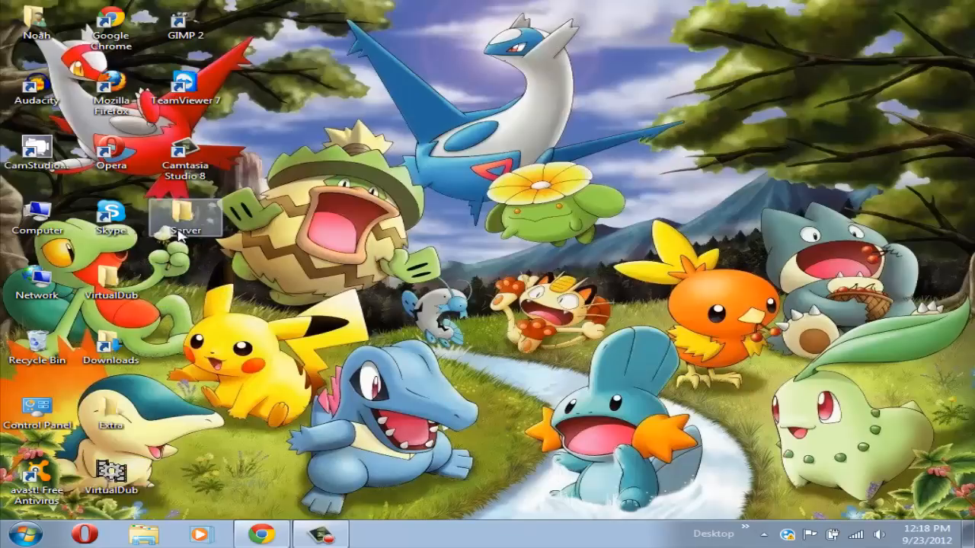
{"action": "double_click", "coordinate": [186, 217]}
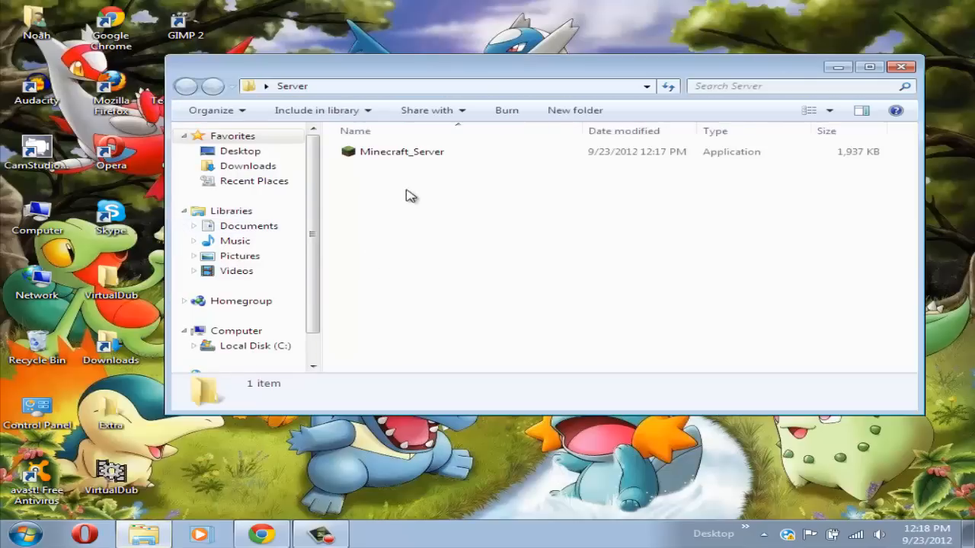
Step: Run Minecraft_Server past the security warning and close Chrome
{"action": "double_click", "coordinate": [401, 151]}
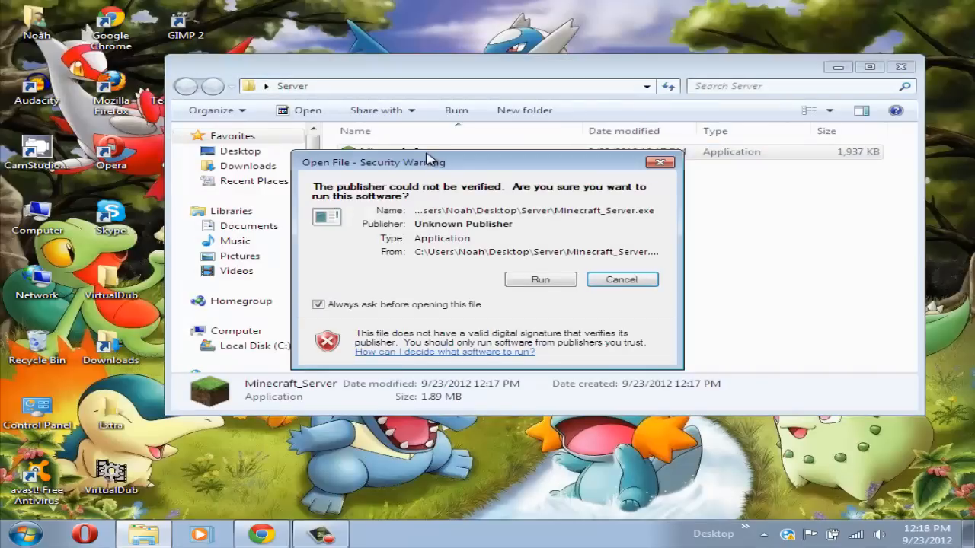
{"action": "left_click", "coordinate": [540, 279]}
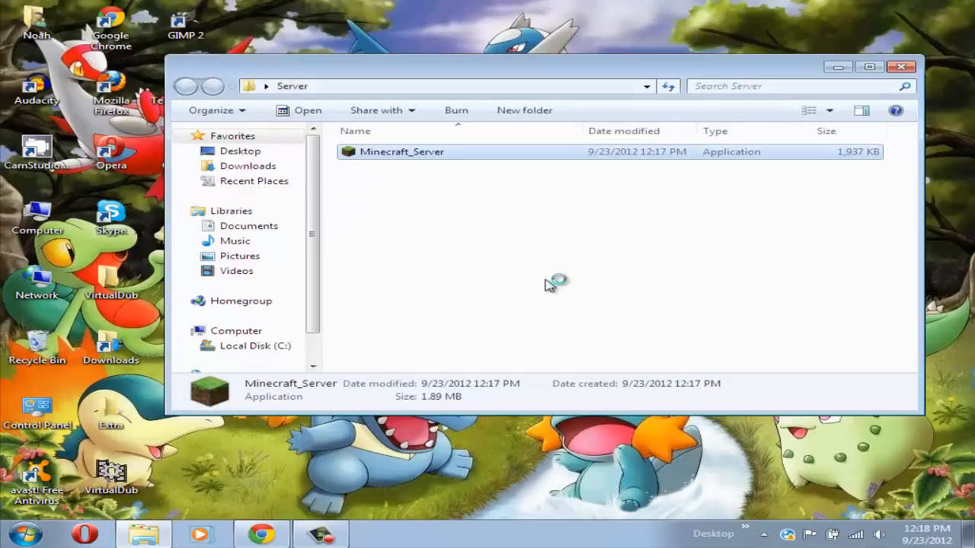
{"action": "mouse_move", "coordinate": [289, 487]}
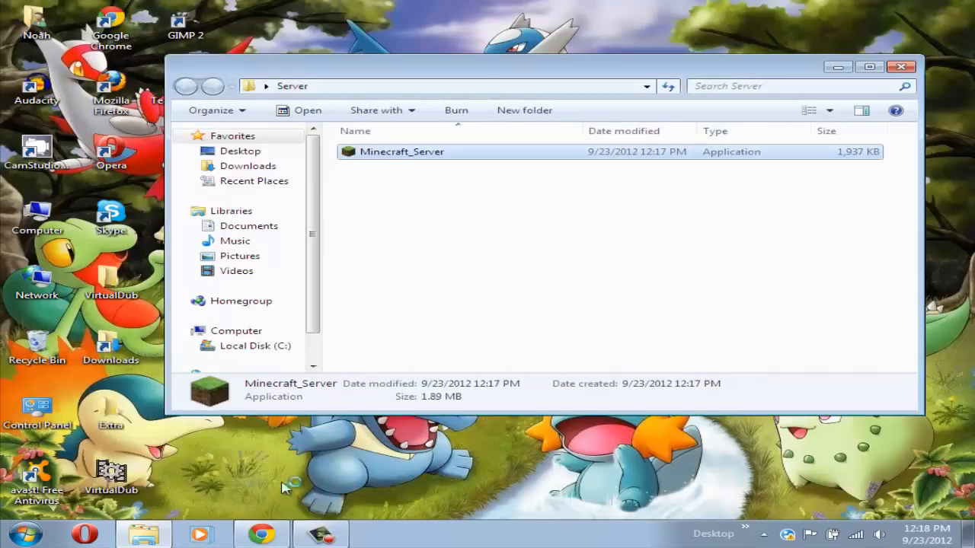
{"action": "mouse_move", "coordinate": [261, 533]}
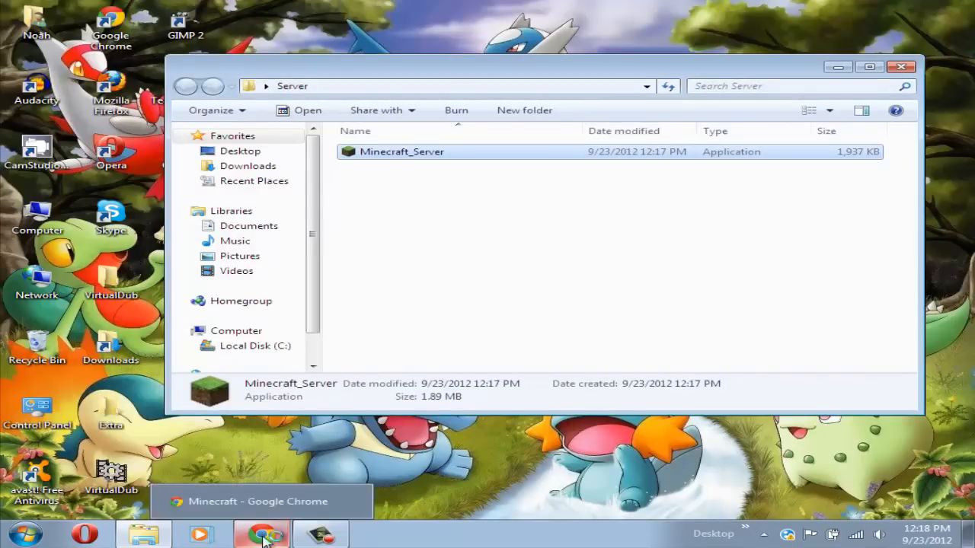
{"action": "left_click", "coordinate": [262, 533]}
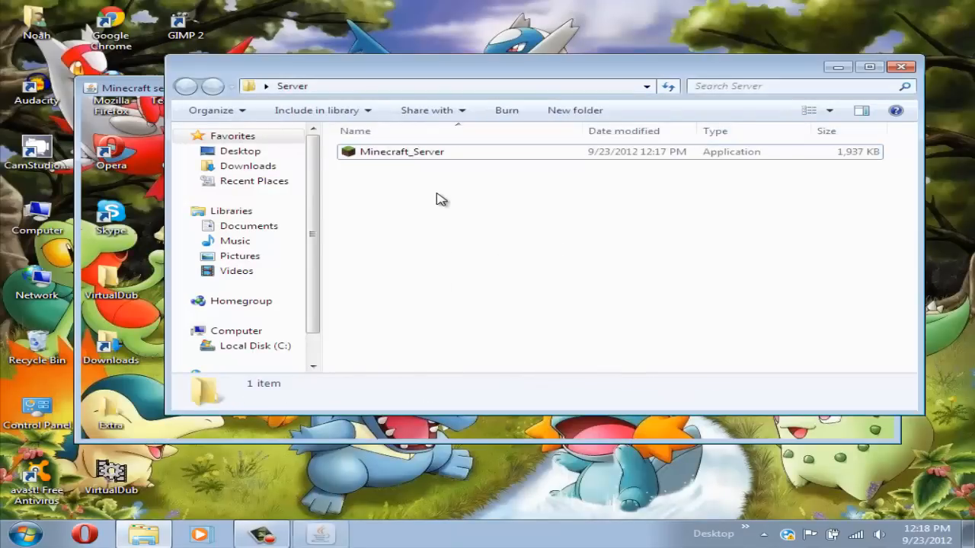
Step: Allow Java through Windows Firewall and watch the server log until it reports Done
{"action": "double_click", "coordinate": [401, 152]}
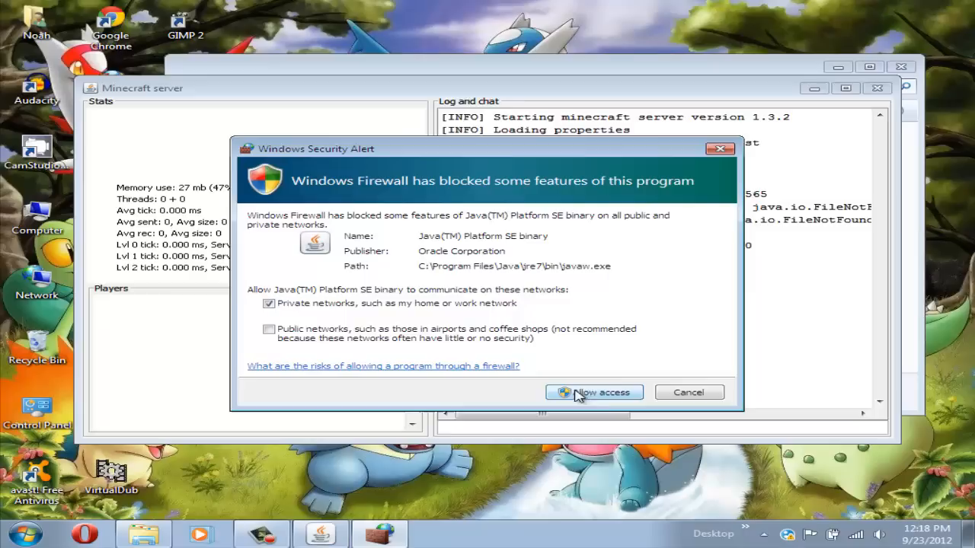
{"action": "left_click", "coordinate": [594, 392]}
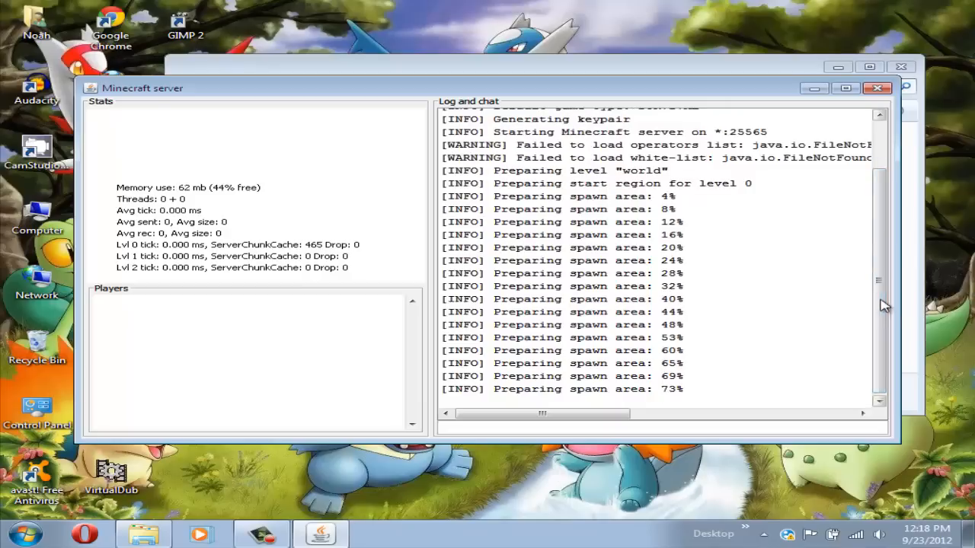
{"action": "scroll", "scroll_direction": "down", "scroll_amount": 3}
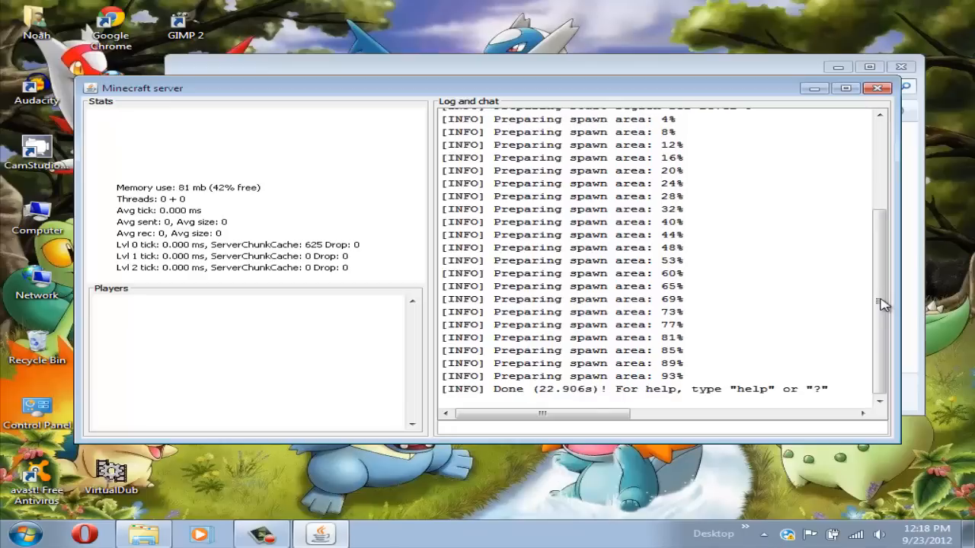
{"action": "mouse_move", "coordinate": [876, 175]}
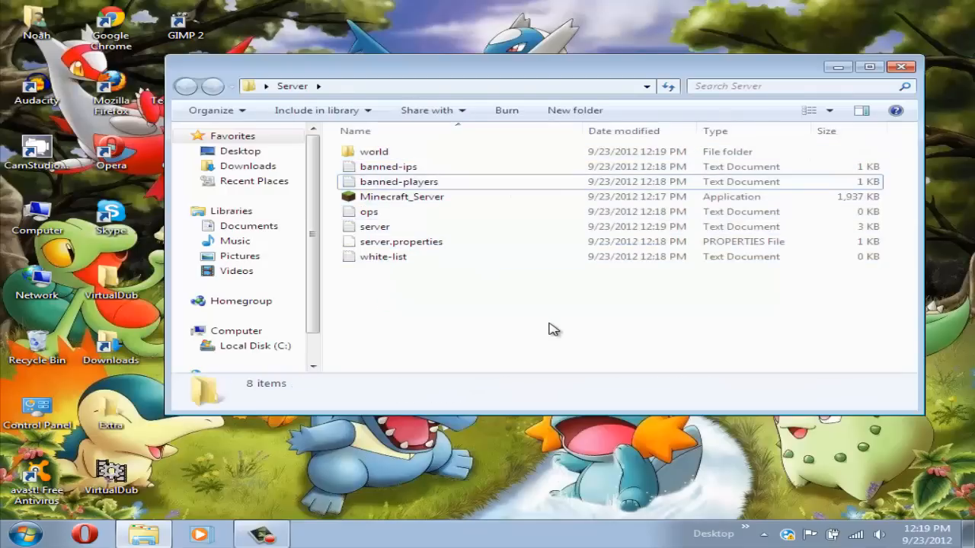
{"action": "mouse_move", "coordinate": [385, 236]}
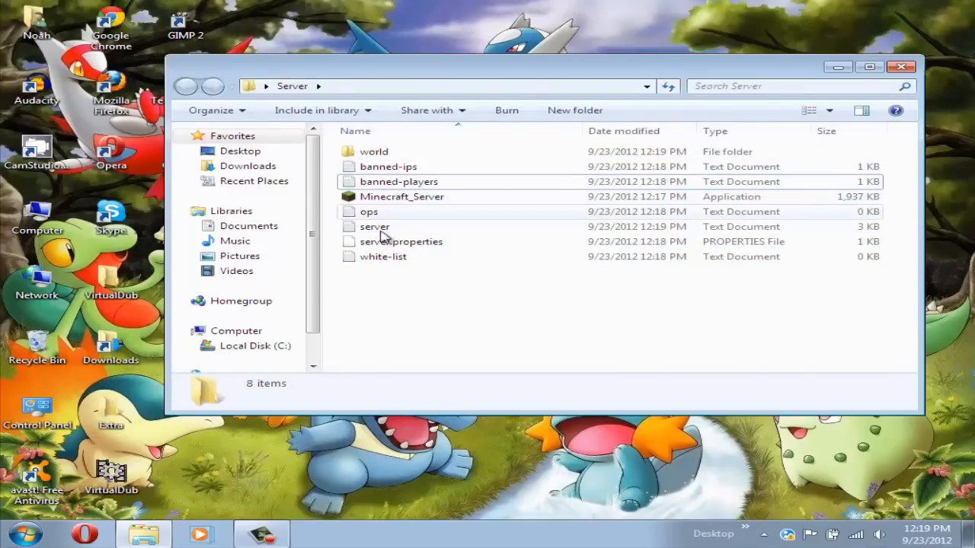
{"action": "mouse_move", "coordinate": [395, 294]}
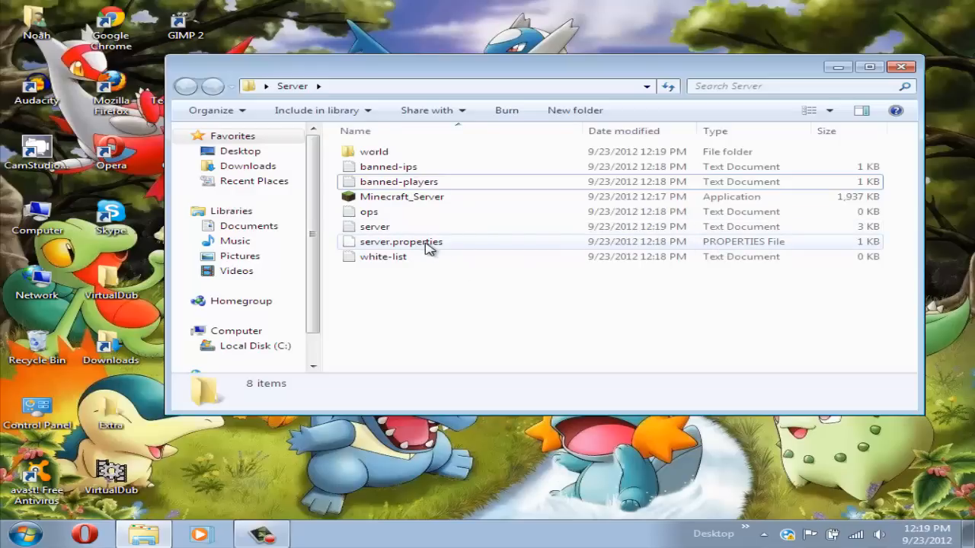
Step: Make Notepad the default program for server.properties through its Properties dialog
{"action": "left_click", "coordinate": [400, 242]}
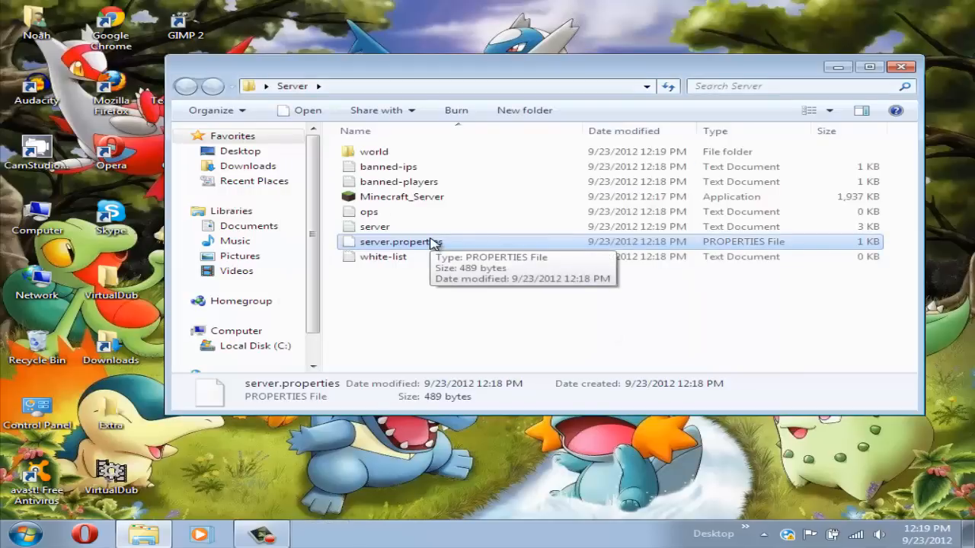
{"action": "mouse_move", "coordinate": [523, 502]}
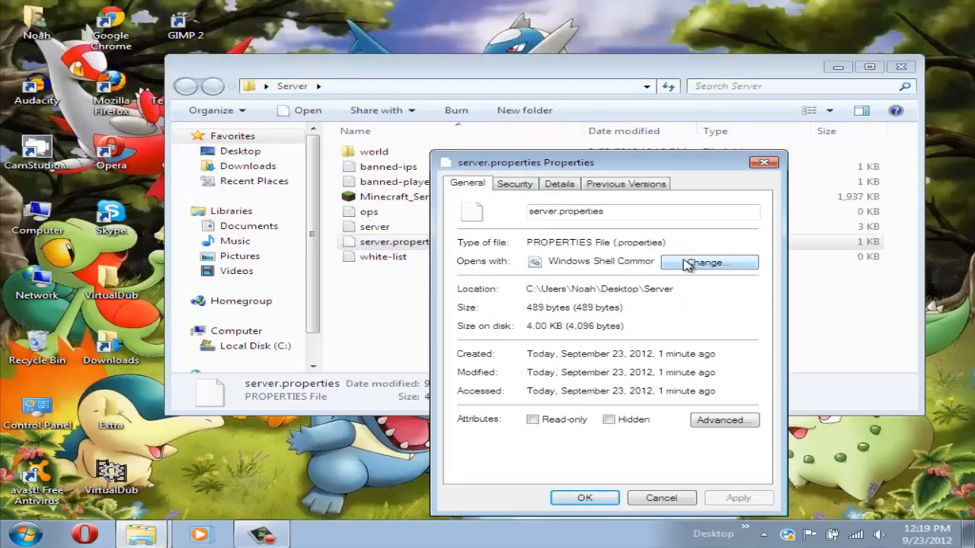
{"action": "left_click", "coordinate": [708, 262]}
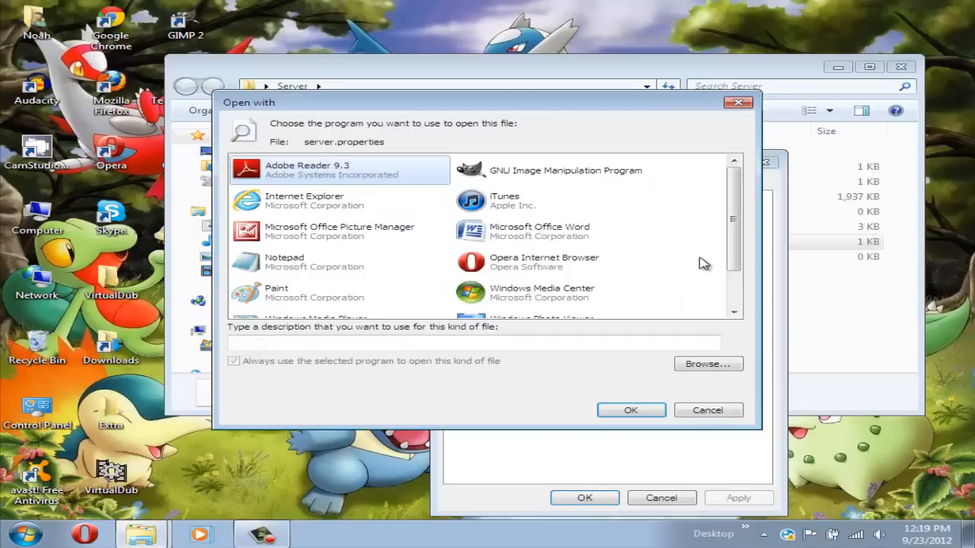
{"action": "left_click", "coordinate": [313, 262]}
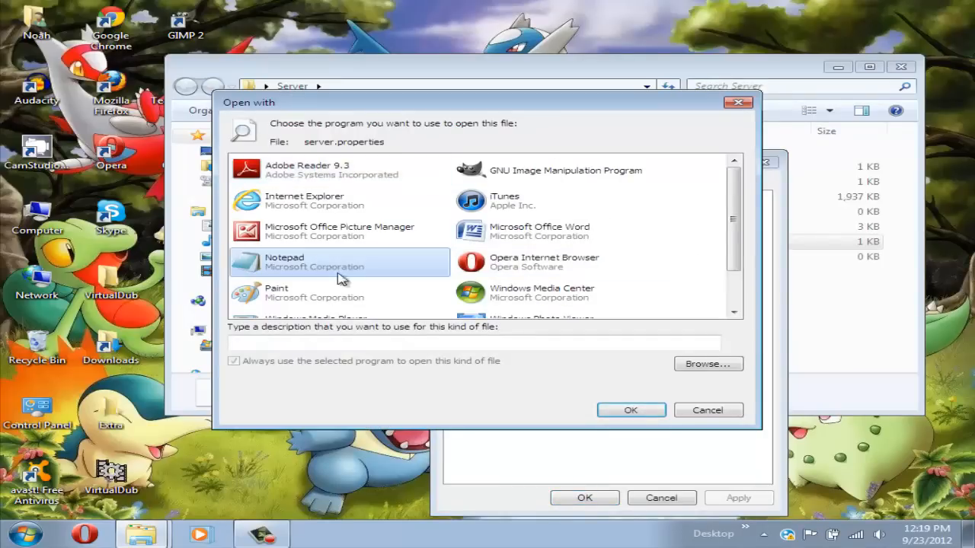
{"action": "left_click", "coordinate": [631, 410]}
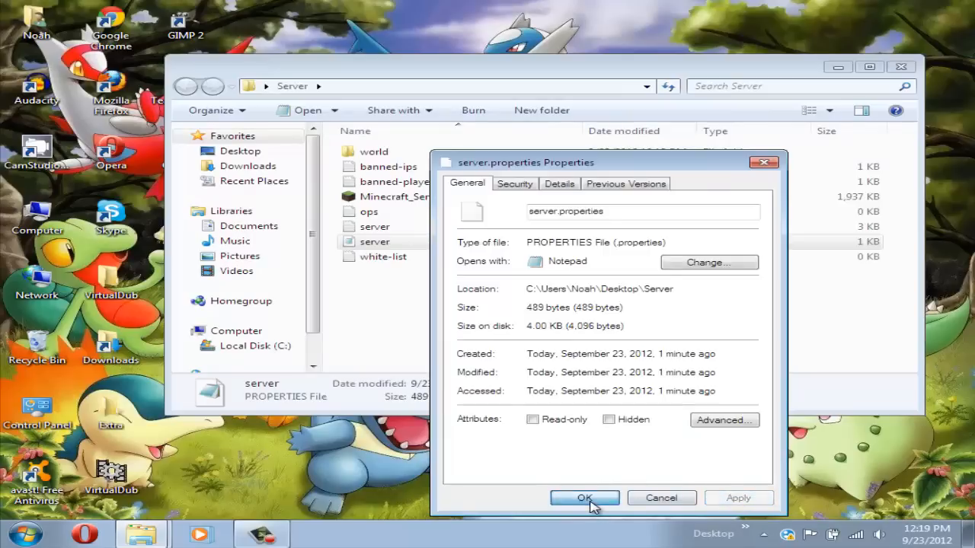
{"action": "left_click", "coordinate": [584, 498]}
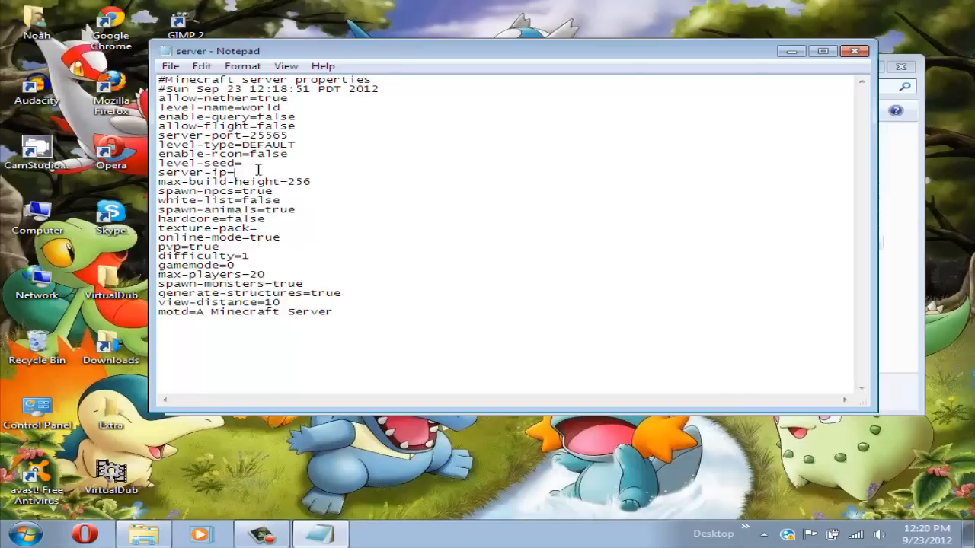
Step: Put the cursor at the end of the blank server-ip= line
{"action": "double_click", "coordinate": [196, 172]}
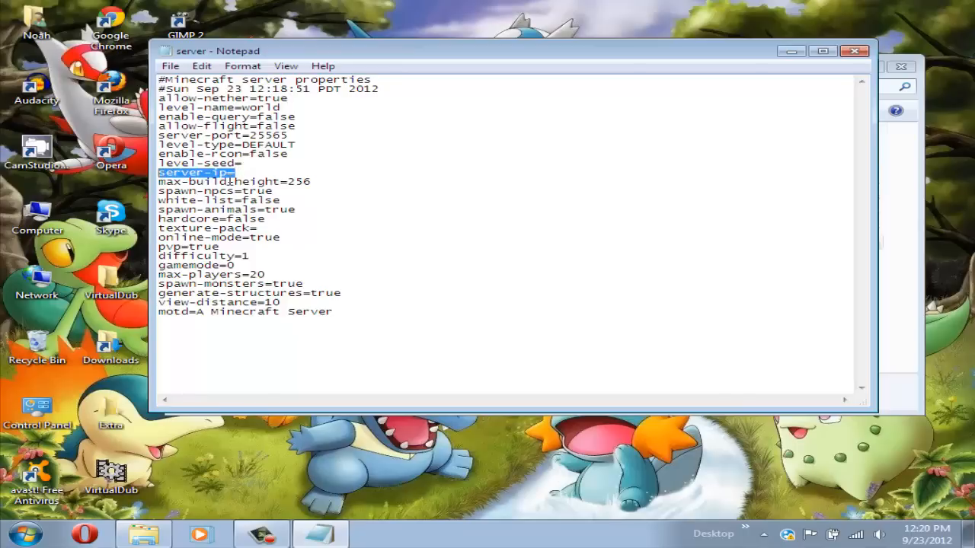
{"action": "left_click", "coordinate": [237, 173]}
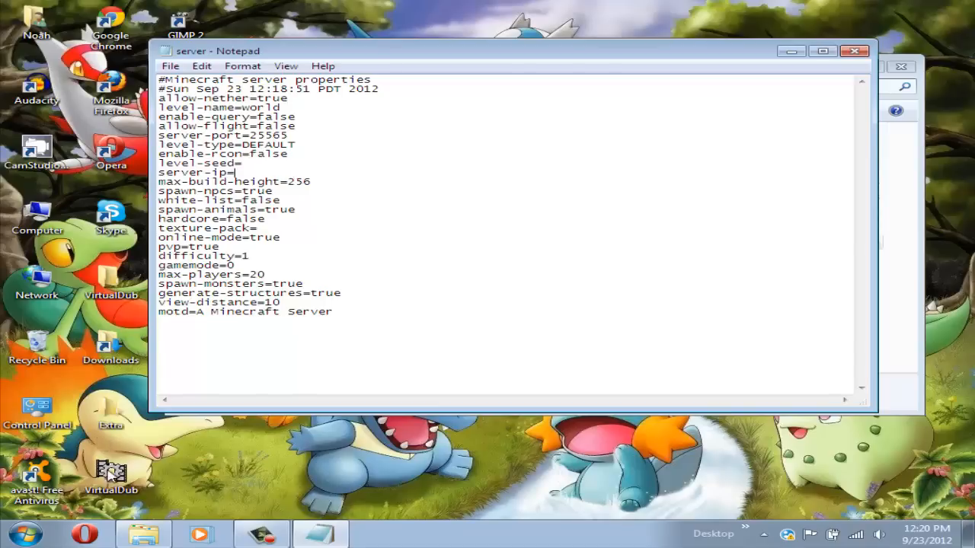
{"action": "mouse_move", "coordinate": [236, 227]}
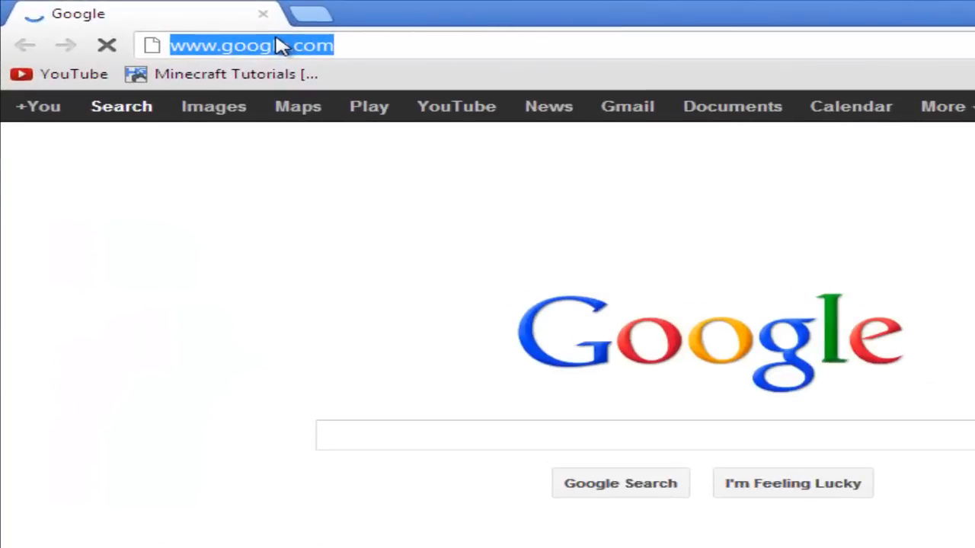
Step: Search Google for 'hamachi' and open the Download LogMeIn Hamachi result
{"action": "key", "text": "Return"}
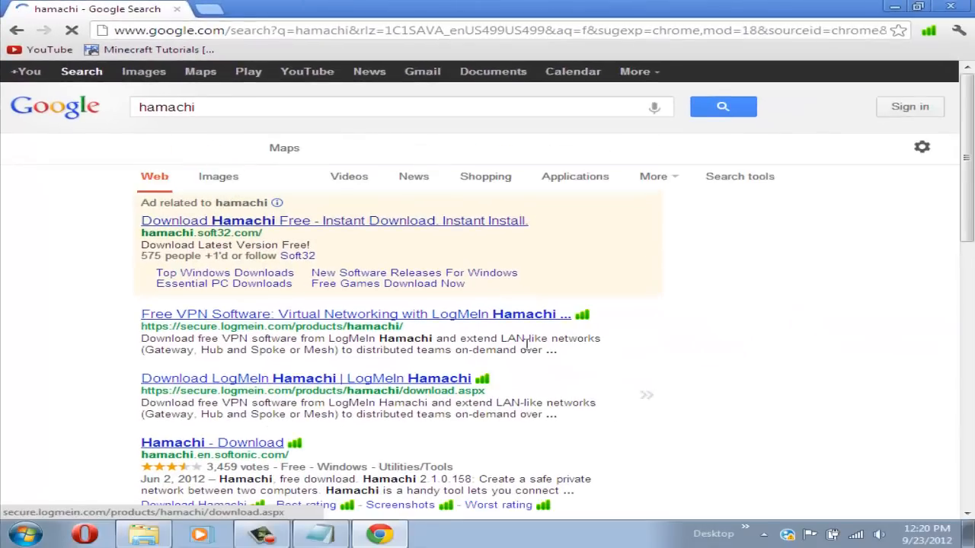
{"action": "scroll", "scroll_direction": "down", "scroll_amount": 3}
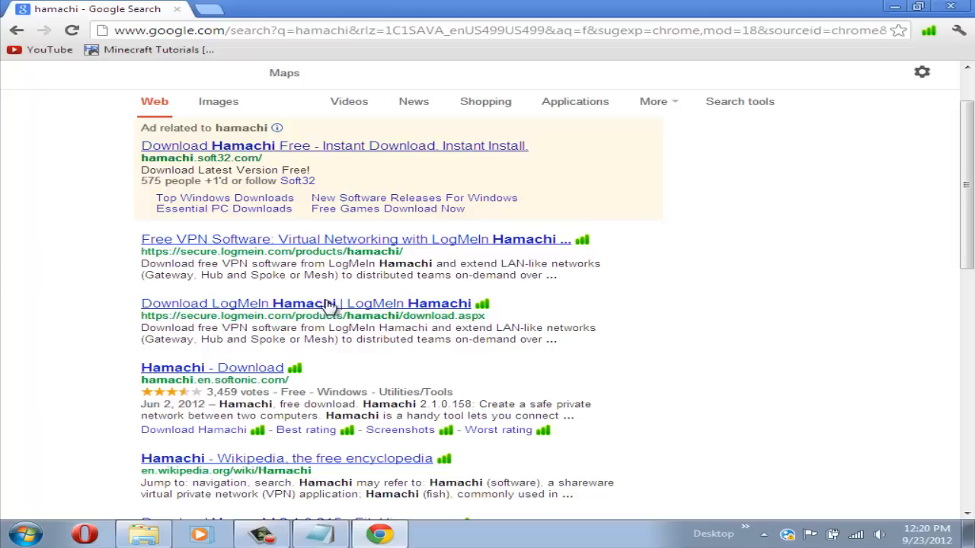
{"action": "left_click", "coordinate": [305, 304]}
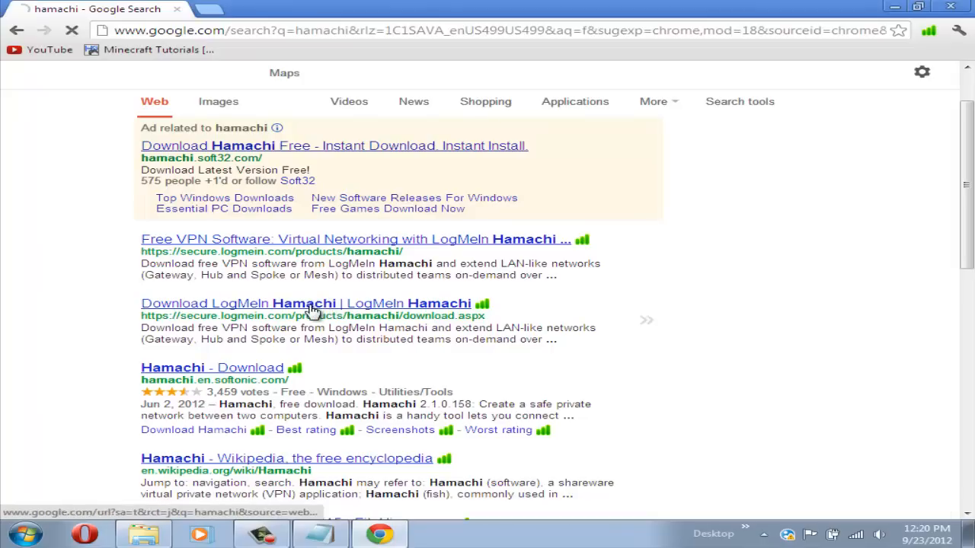
{"action": "left_click", "coordinate": [306, 304]}
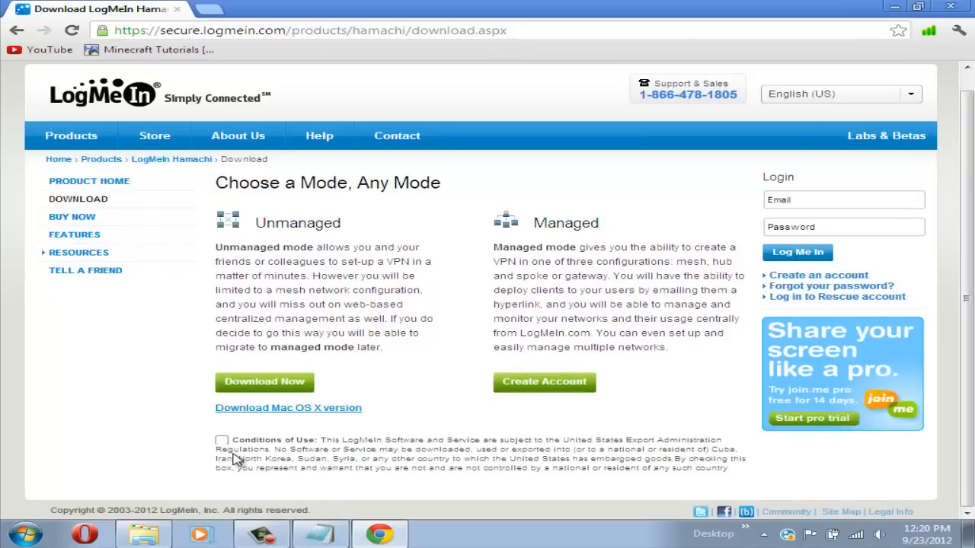
Step: Tick the Conditions of Use checkbox on the Hamachi download page
{"action": "left_click", "coordinate": [221, 440]}
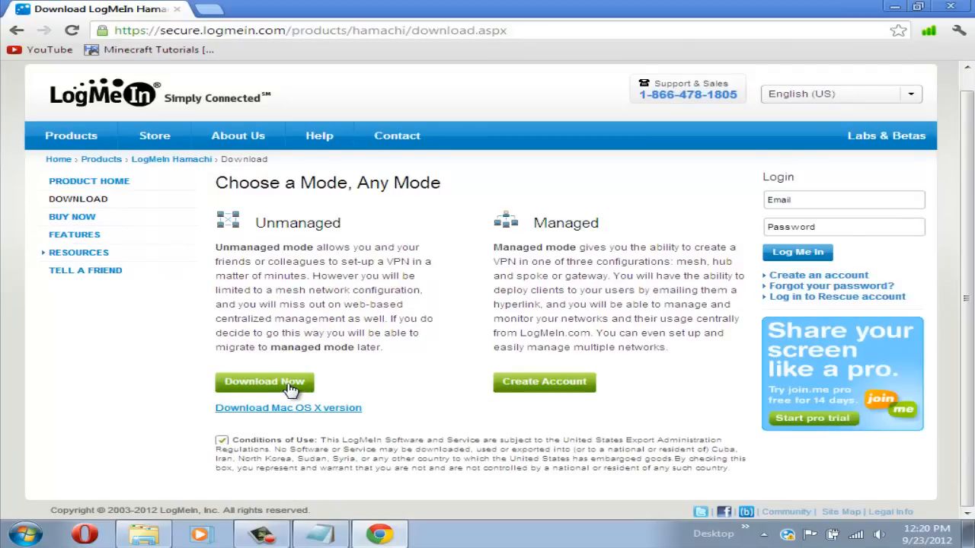
{"action": "mouse_move", "coordinate": [394, 335]}
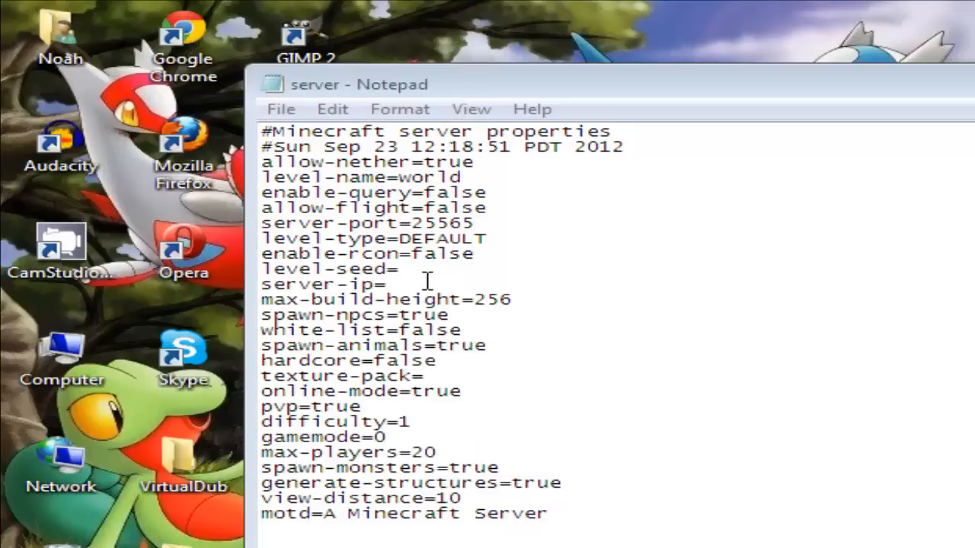
{"action": "mouse_move", "coordinate": [321, 283]}
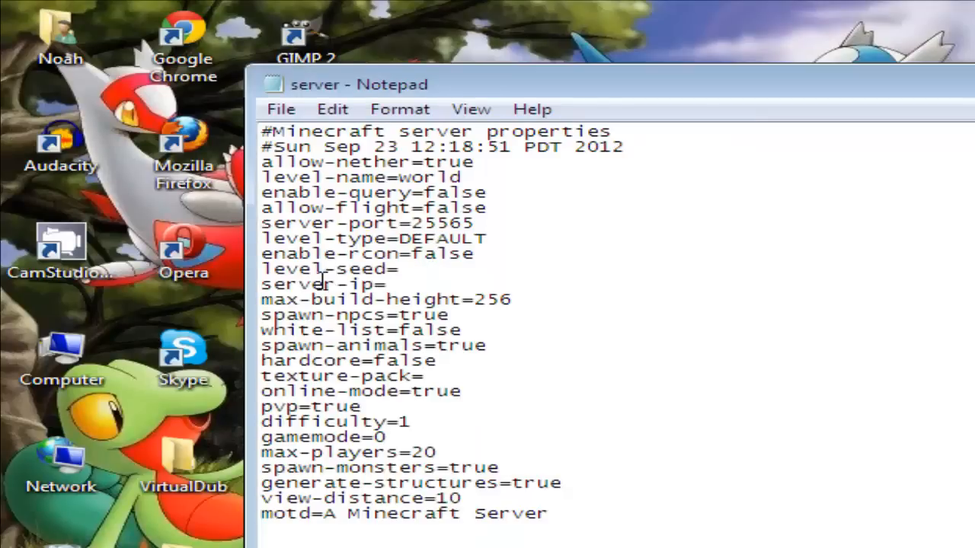
Step: Enter 5.164.190.251 as the server-ip value and open the File menu to save
{"action": "left_click", "coordinate": [389, 284]}
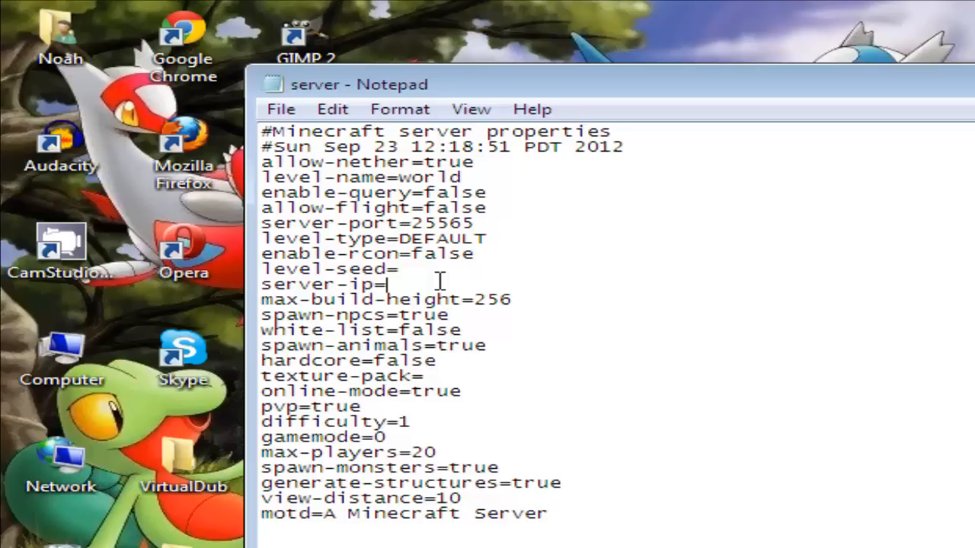
{"action": "type", "text": "5.164.190.251"}
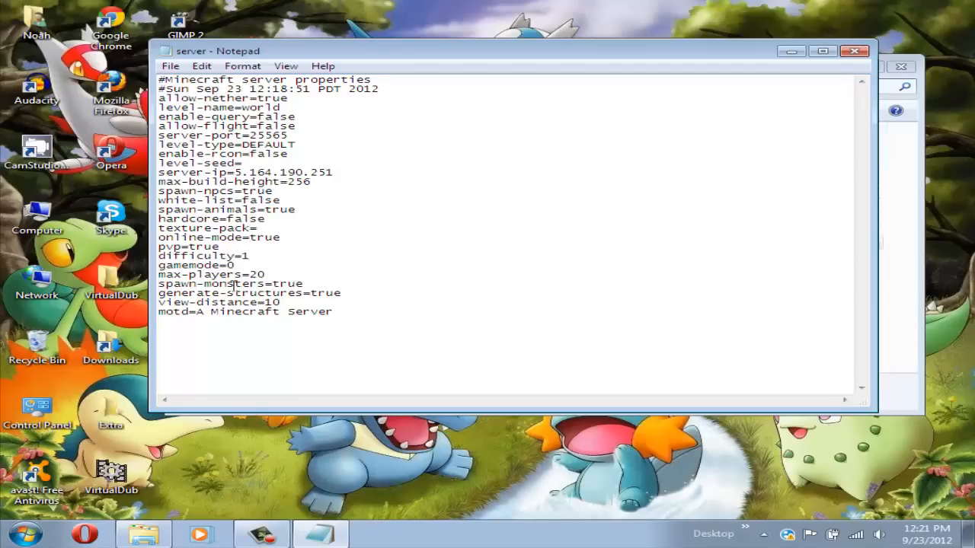
{"action": "left_click", "coordinate": [171, 65]}
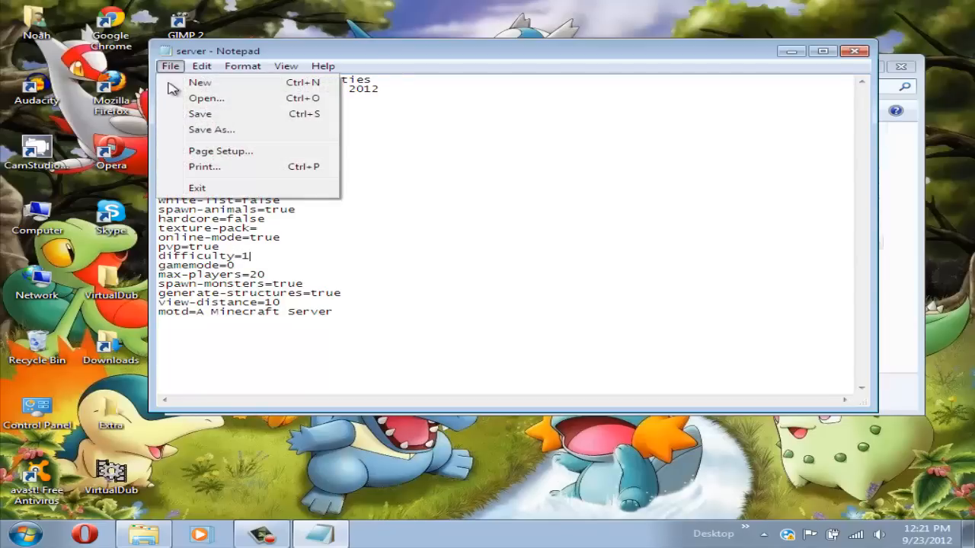
{"action": "mouse_move", "coordinate": [188, 114]}
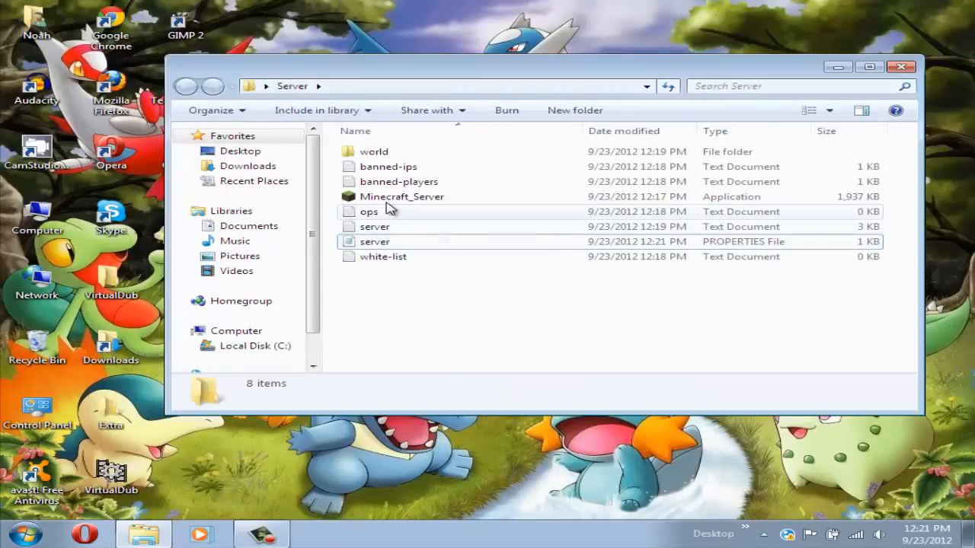
{"action": "mouse_move", "coordinate": [401, 196]}
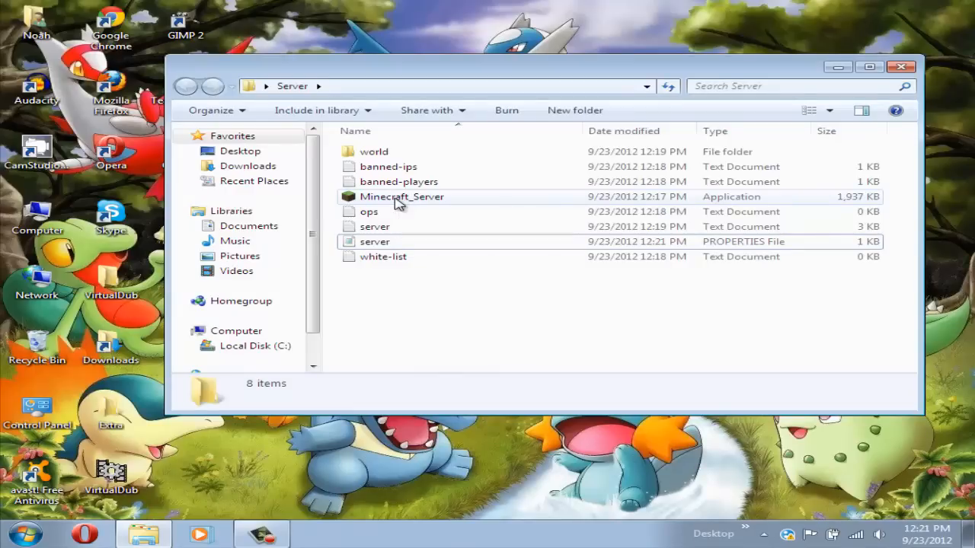
Step: Launch Minecraft_Server, allow it past the security warning, and let it start on 5.164.190.251:25565
{"action": "double_click", "coordinate": [401, 197]}
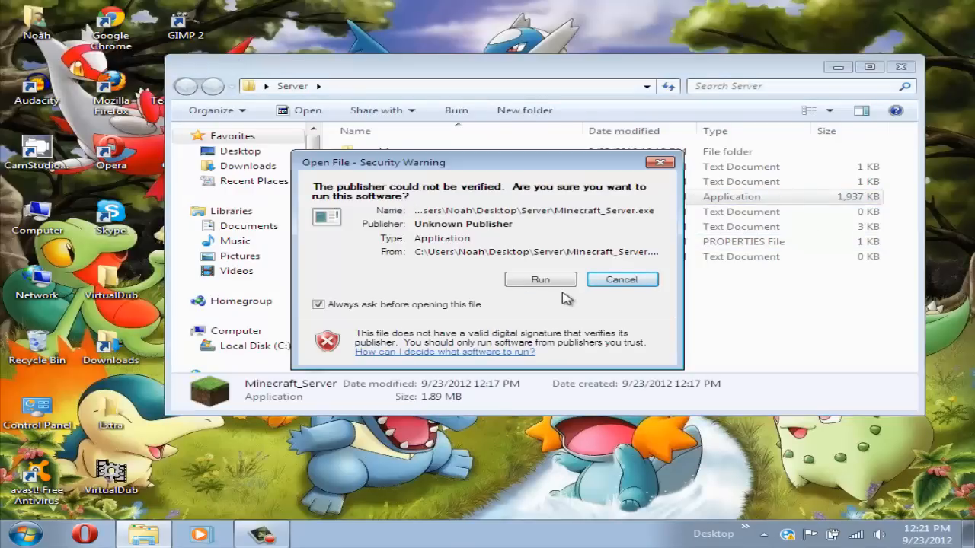
{"action": "left_click", "coordinate": [539, 280]}
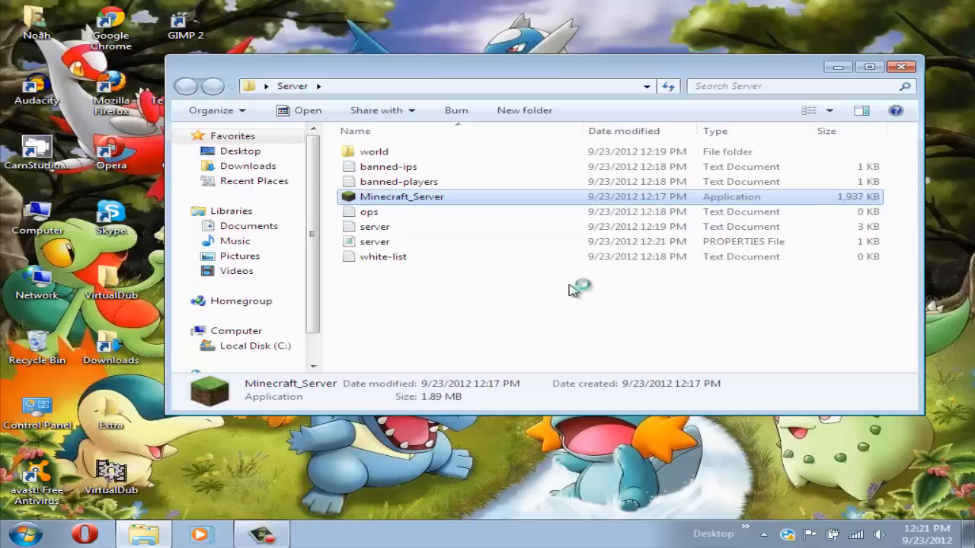
{"action": "double_click", "coordinate": [401, 196]}
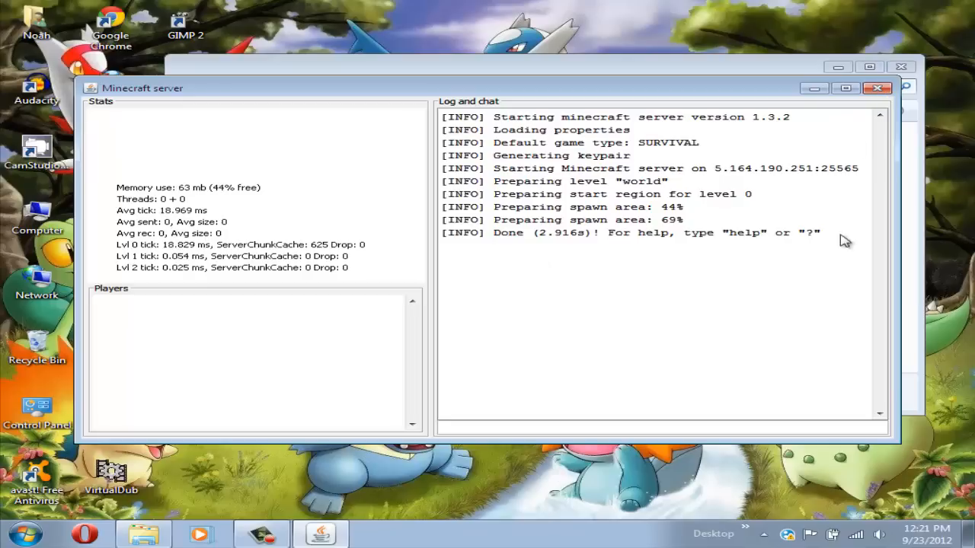
{"action": "mouse_move", "coordinate": [845, 313]}
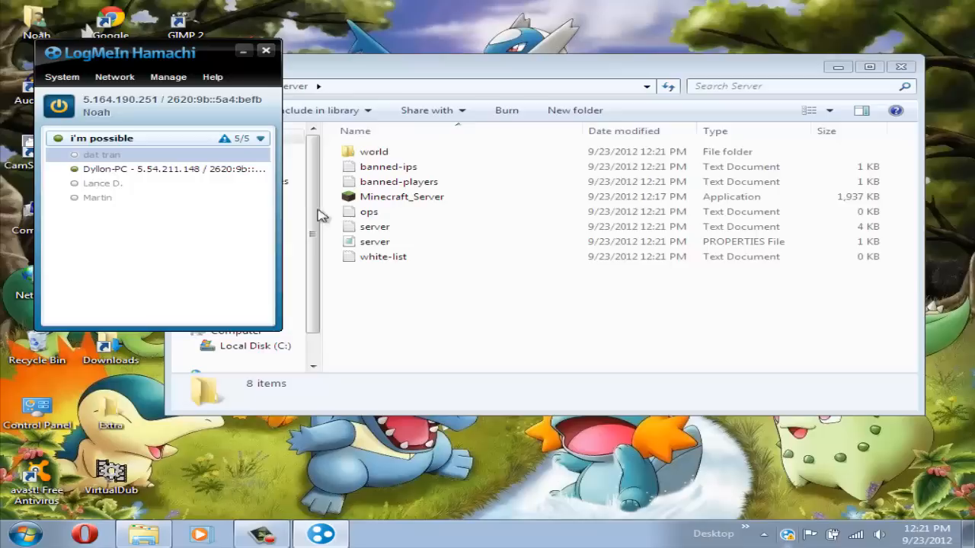
Step: Create a new Hamachi network with ID tutorial12345... and a password
{"action": "left_click", "coordinate": [114, 76]}
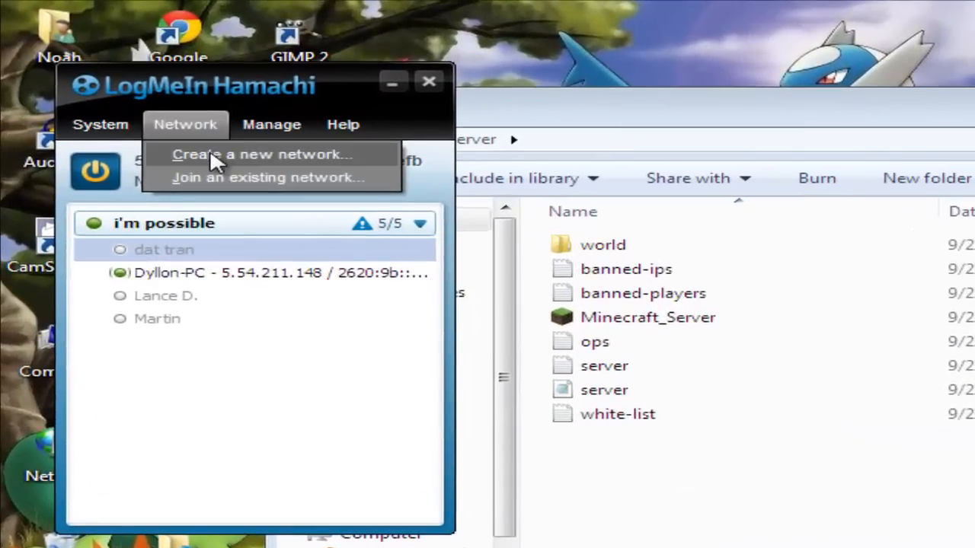
{"action": "left_click", "coordinate": [262, 154]}
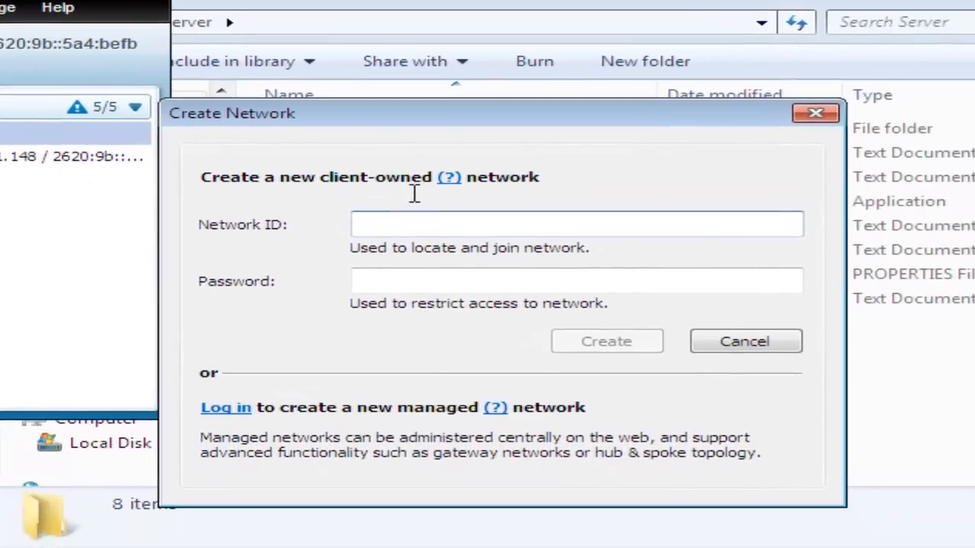
{"action": "left_click", "coordinate": [577, 223]}
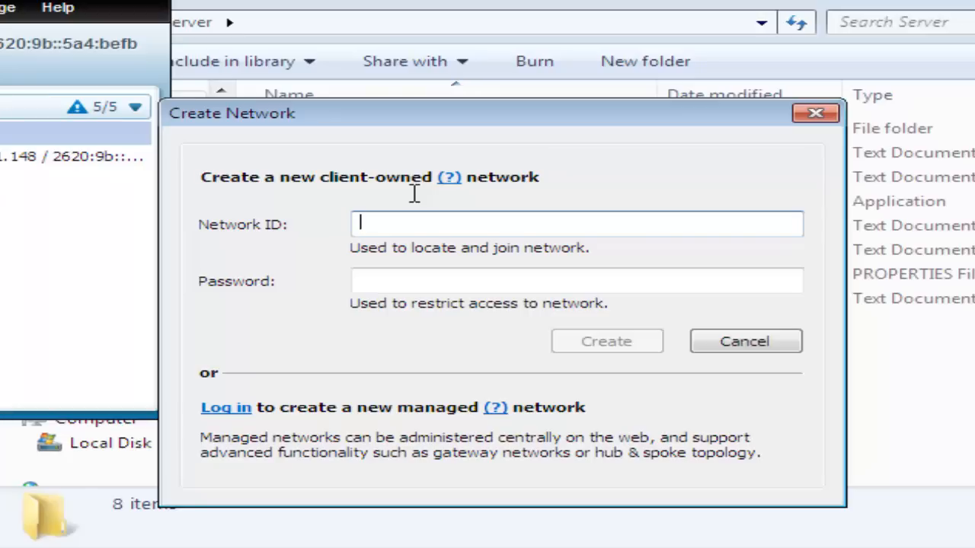
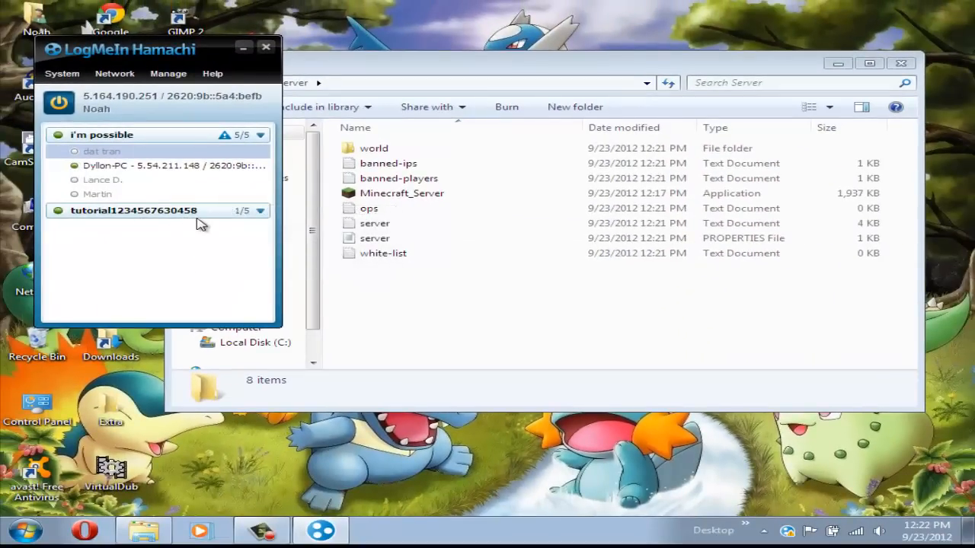
{"action": "mouse_move", "coordinate": [128, 231]}
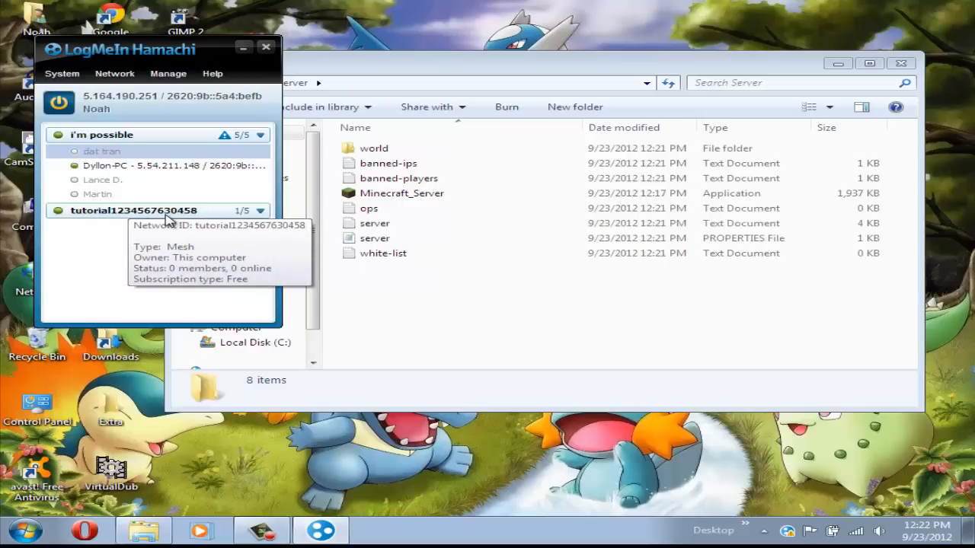
{"action": "mouse_move", "coordinate": [273, 69]}
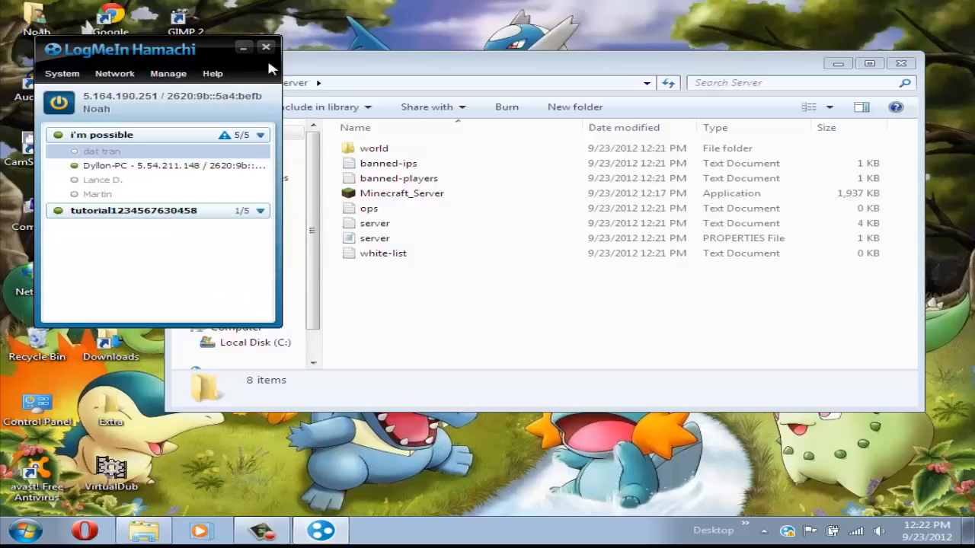